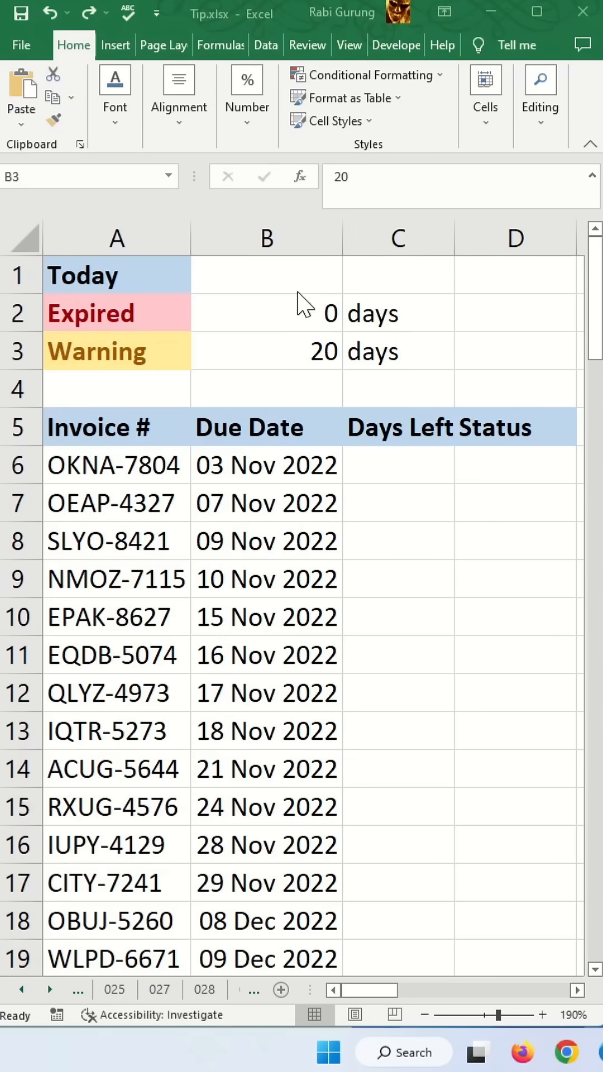
Step: Enter =TODAY() in B1 and fill Days Left as each due date minus $B$1 down all invoices
{"action": "type", "text": "=toda"}
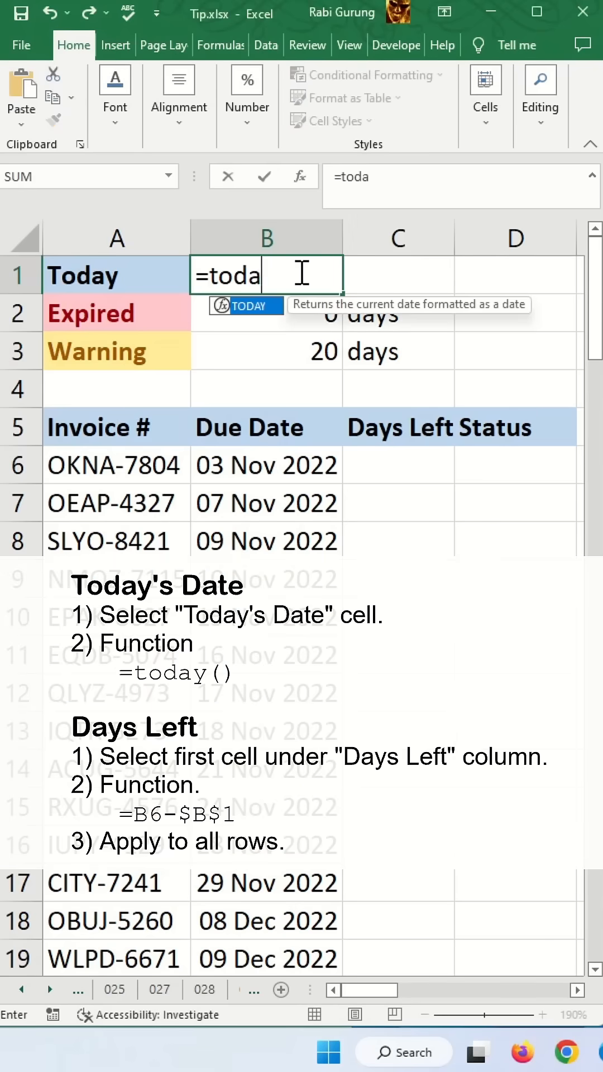
{"action": "key", "text": "enter"}
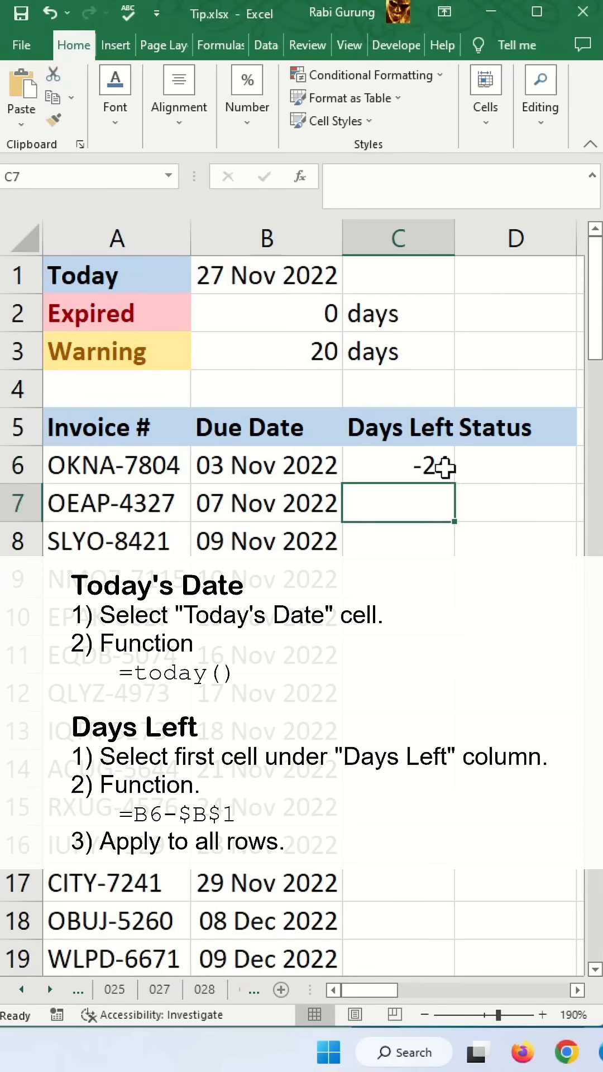
{"action": "left_click_drag", "start_coordinate": [397, 465], "coordinate": [397, 958]}
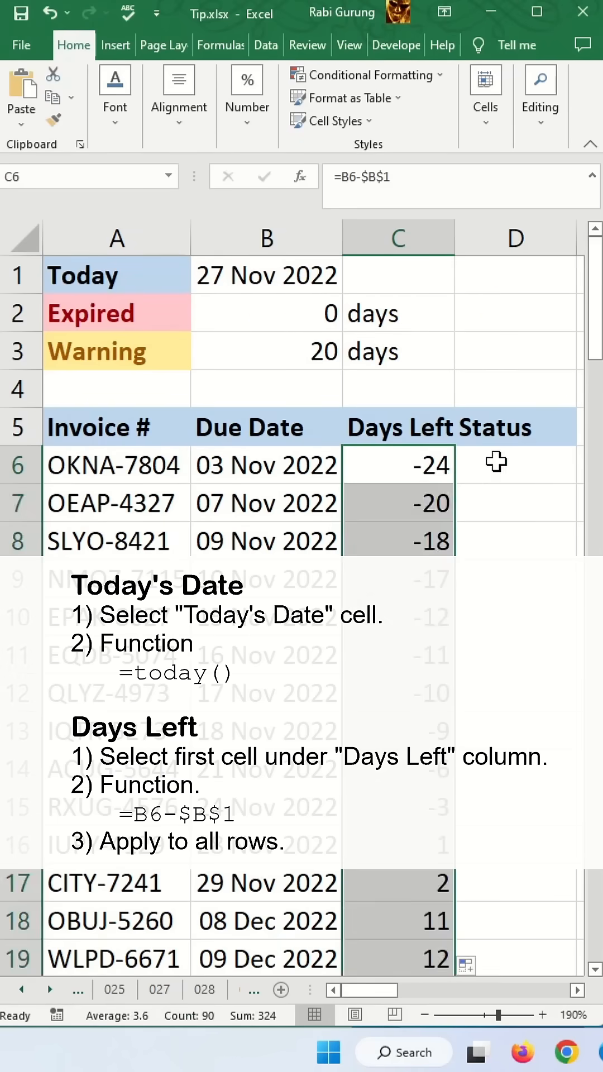
Step: Start D6's formula testing C6 against the $B$2 threshold to return "Expired"
{"action": "type", "text": "=IF("}
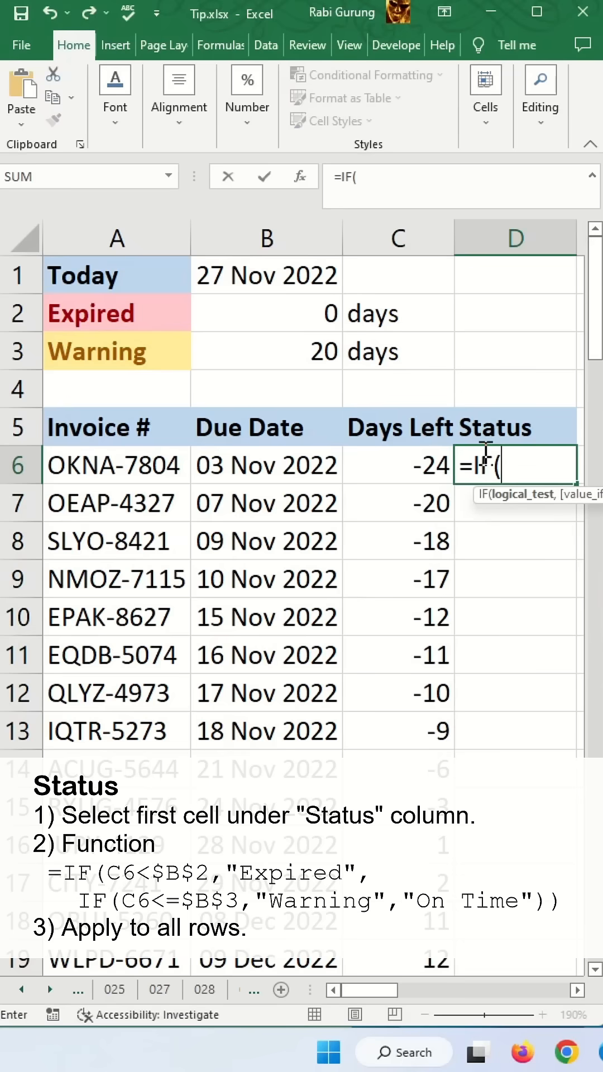
{"action": "left_click", "coordinate": [397, 464]}
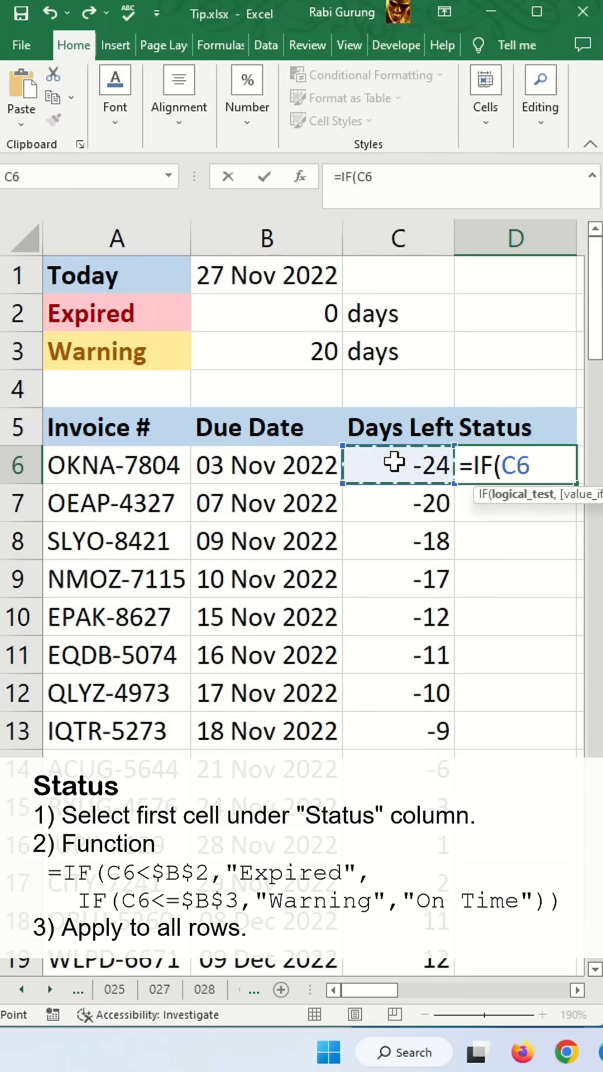
{"action": "left_click", "coordinate": [267, 312]}
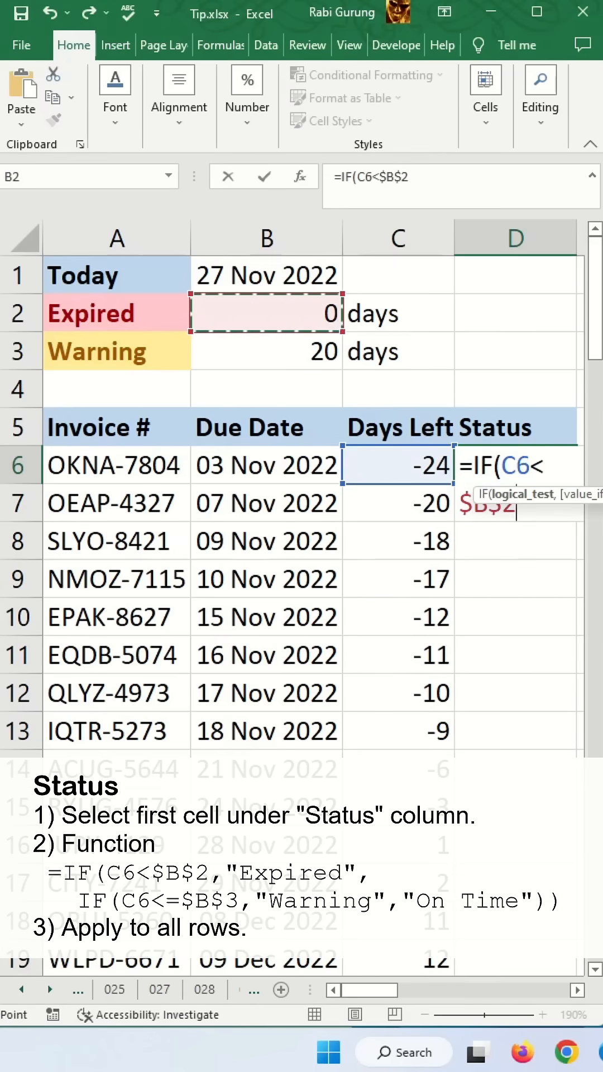
{"action": "type", "text": ",\"Expired\", IF"}
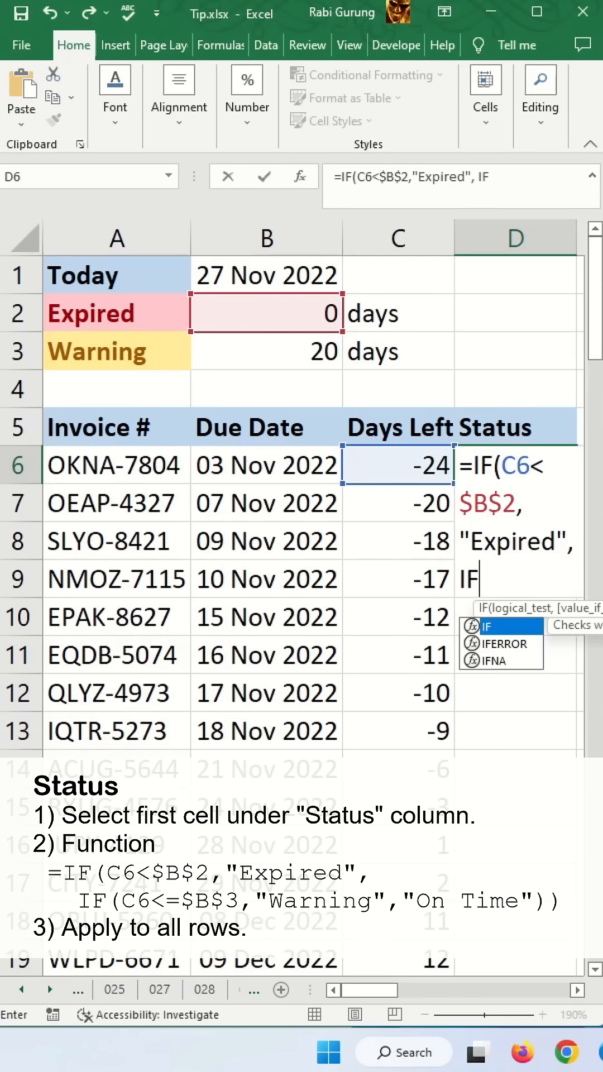
Step: Nest a second IF testing C6 against $B$3 for "Warning", beginning the "On Time" result
{"action": "type", "text": "(C6<="}
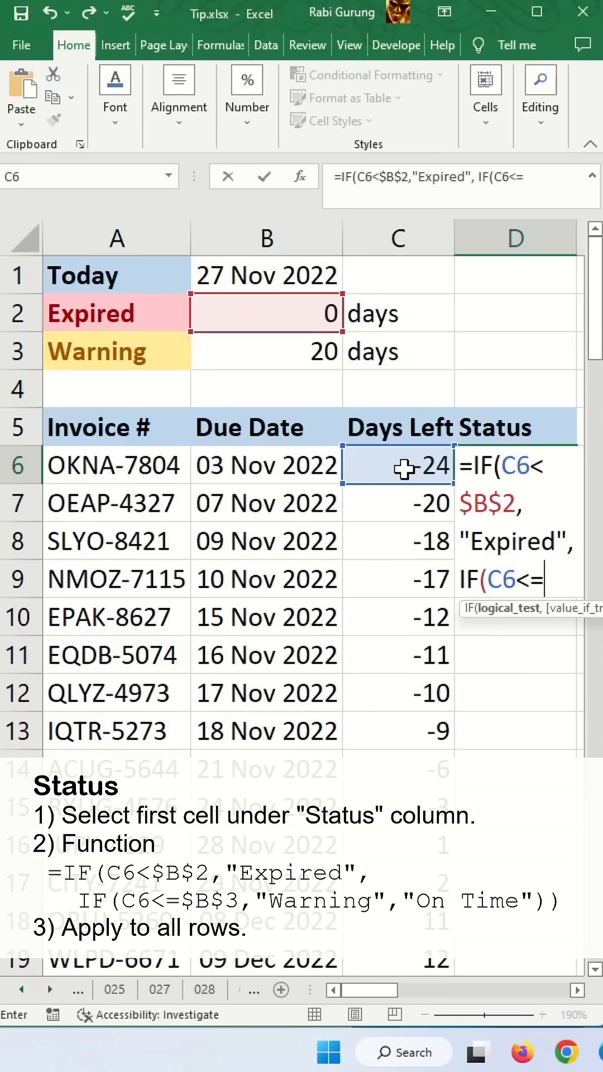
{"action": "left_click", "coordinate": [266, 351]}
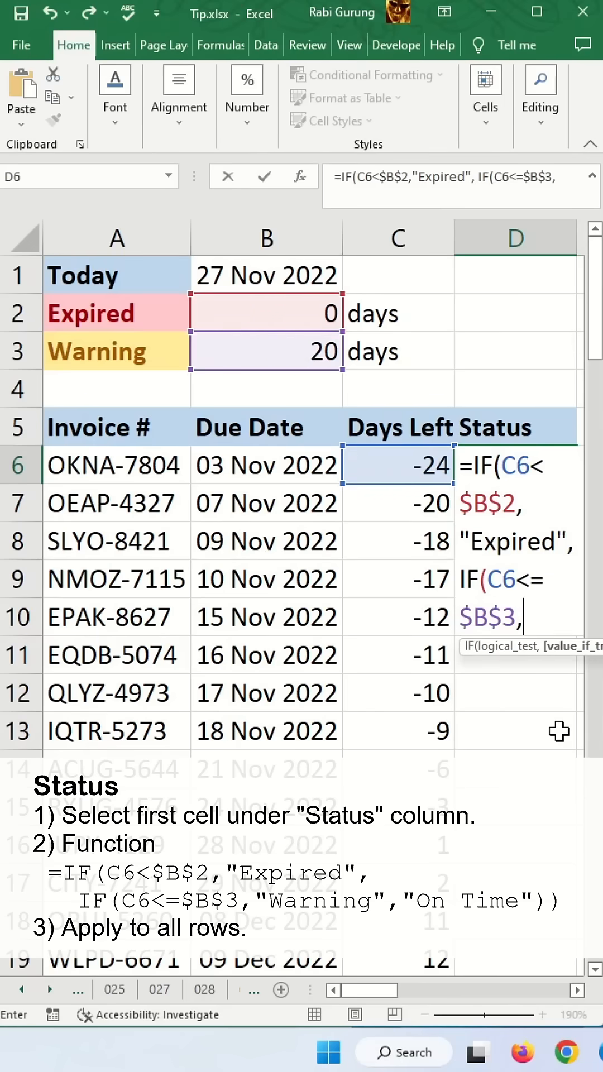
{"action": "type", "text": "\"Wari"}
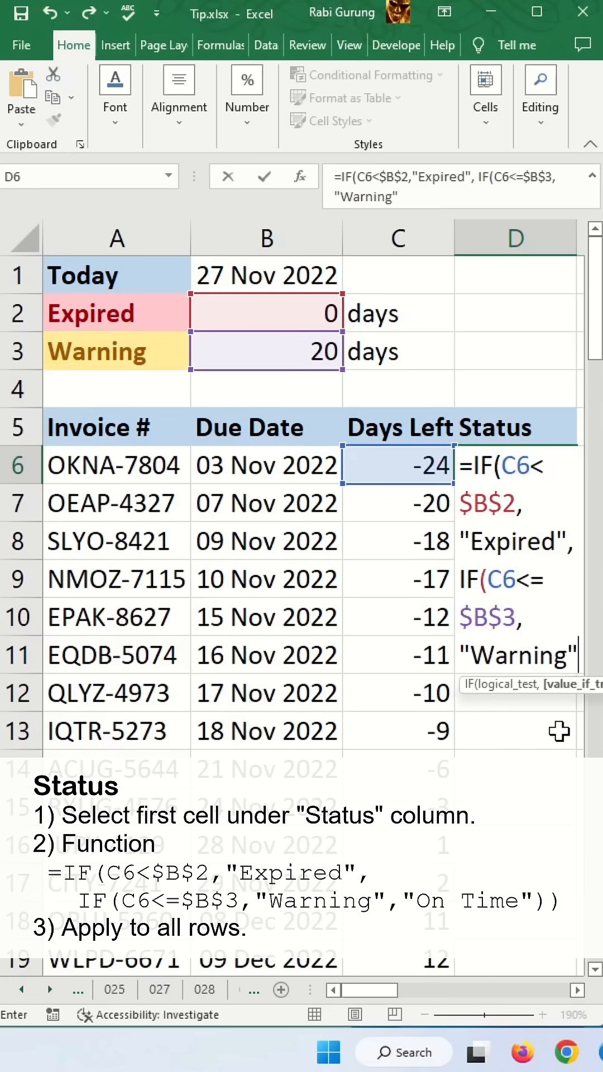
{"action": "type", "text": ",\"O"}
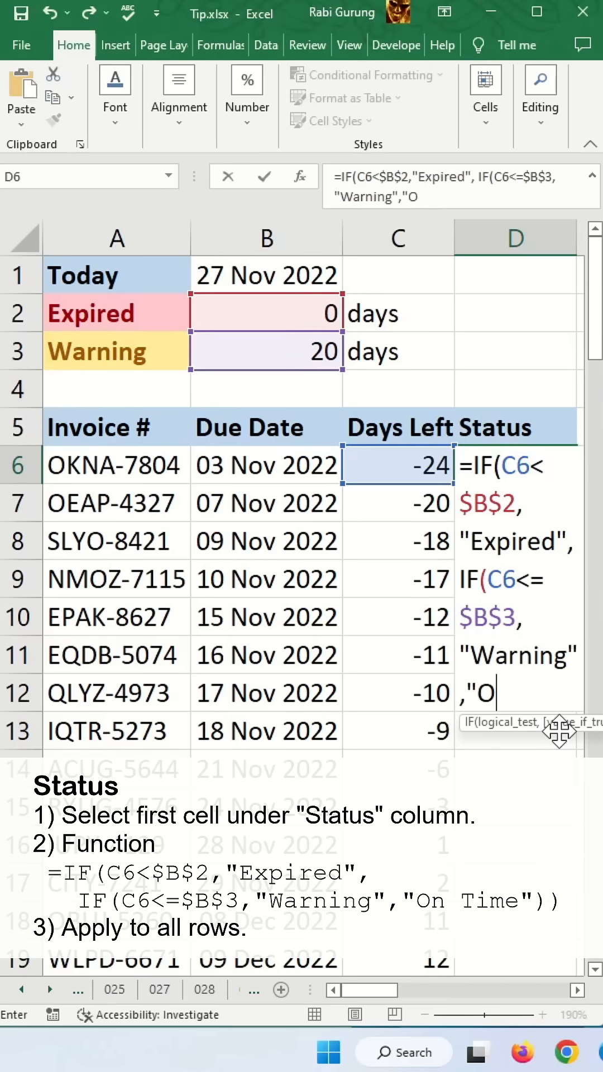